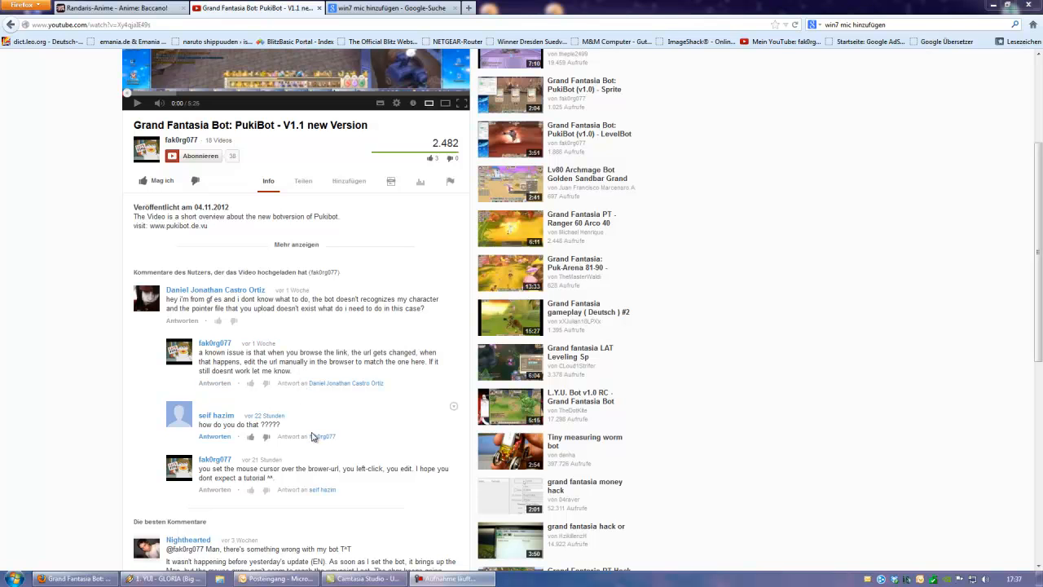
Expand the PukiBot V1.1 video description and locate the French PointerFile address.
{"action": "left_click", "coordinate": [296, 244]}
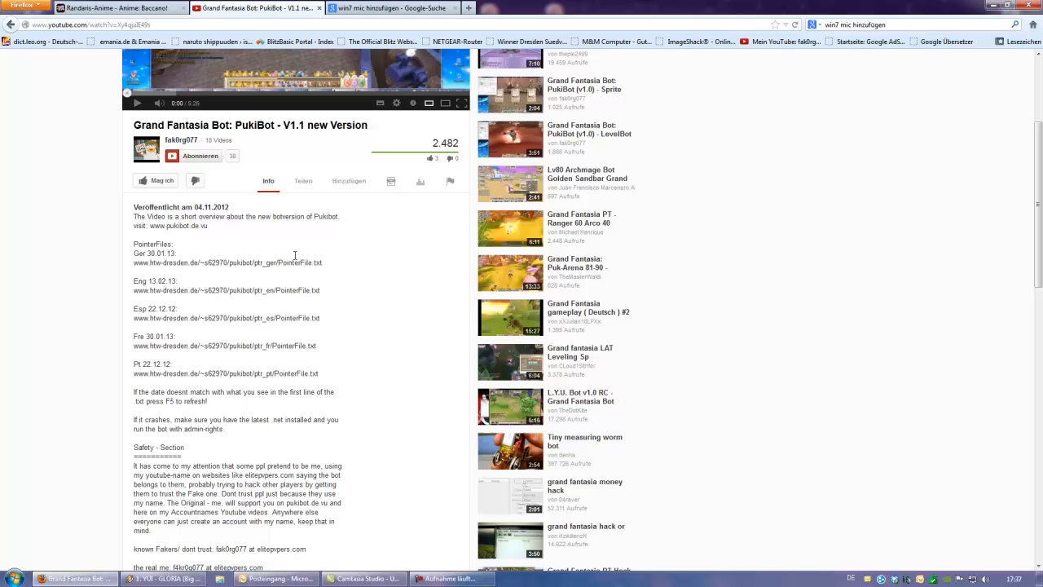
{"action": "scroll", "scroll_direction": "up", "scroll_amount": 3}
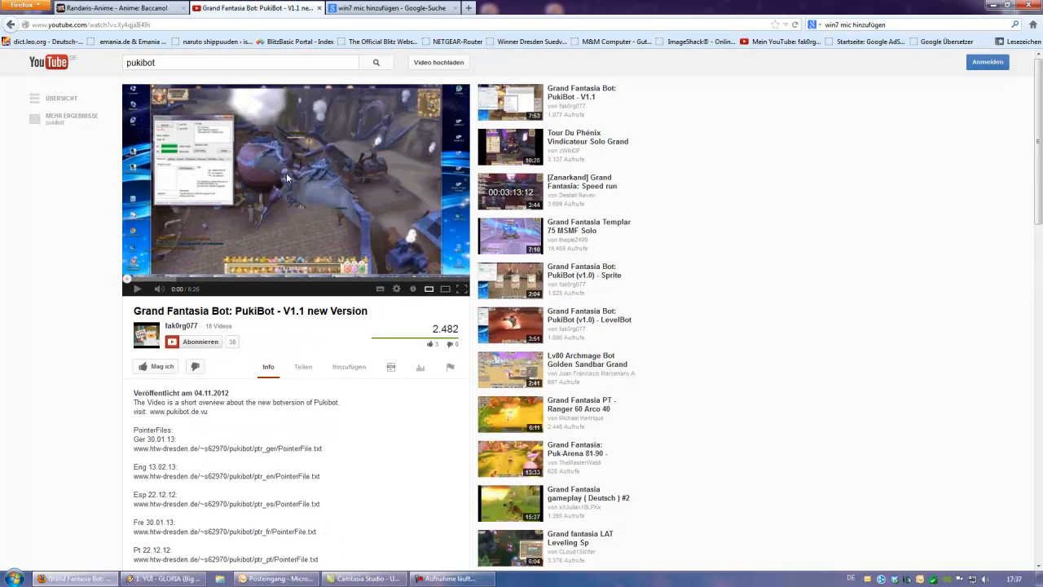
{"action": "double_click", "coordinate": [303, 311]}
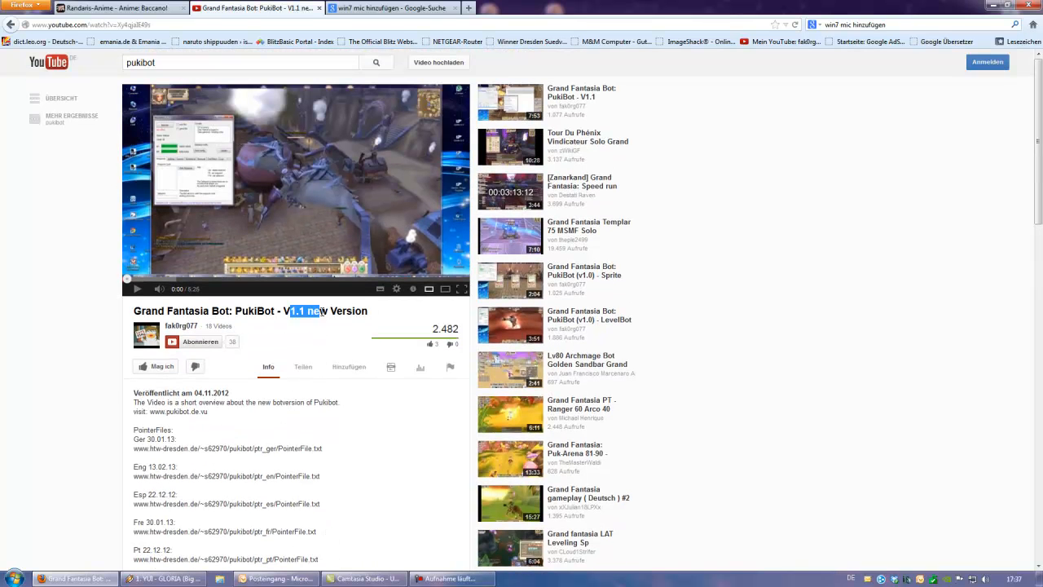
{"action": "scroll", "scroll_direction": "down", "scroll_amount": 3}
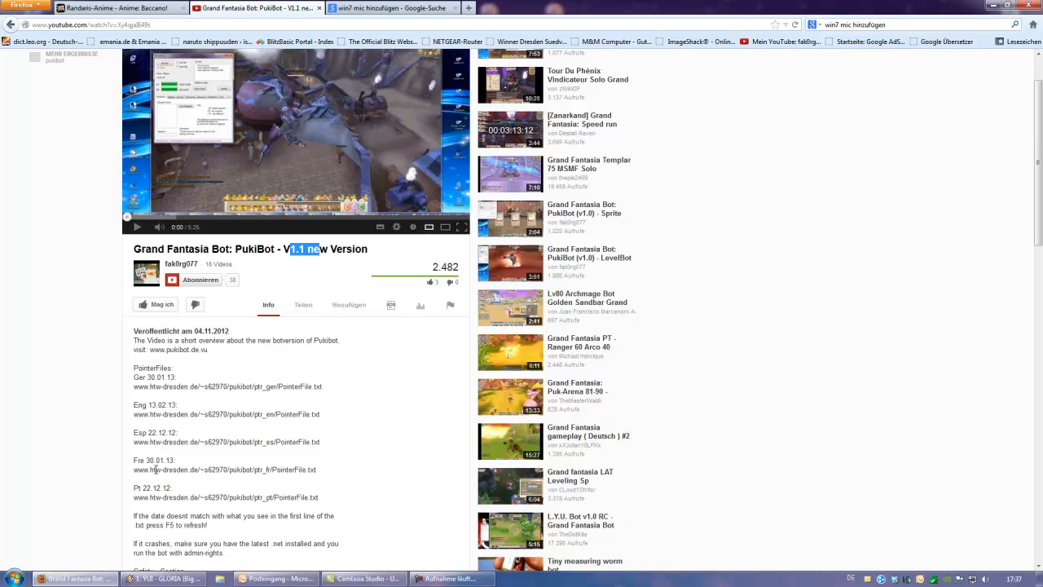
{"action": "double_click", "coordinate": [230, 470]}
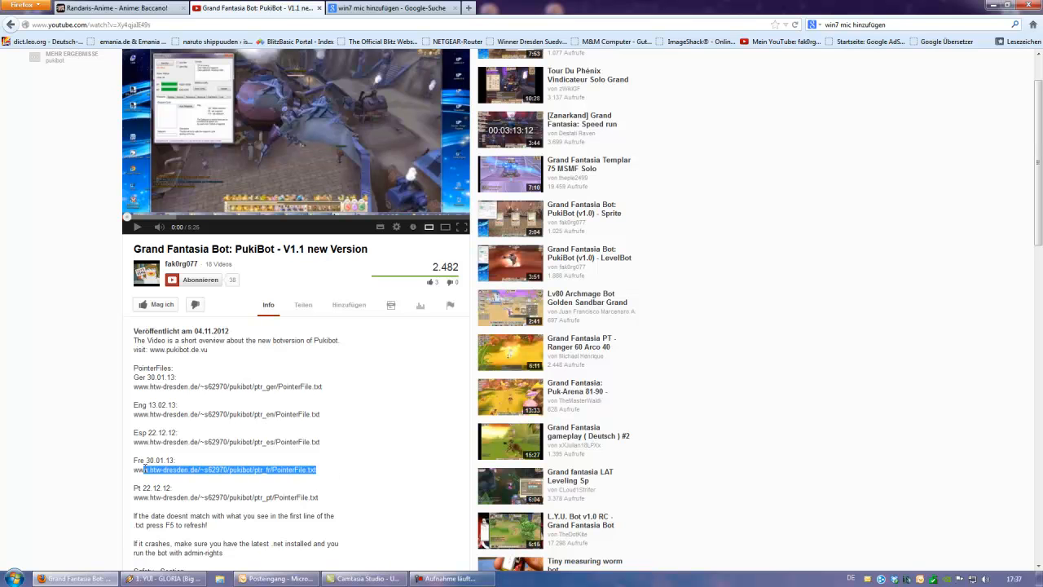
{"action": "left_click", "coordinate": [231, 470]}
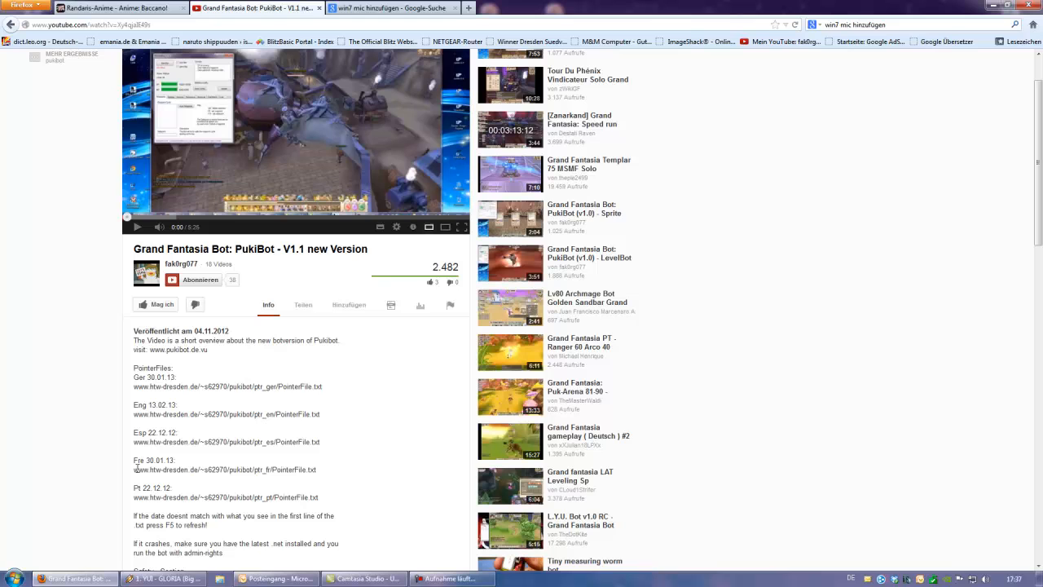
Copy the French PointerFile address into a new window and select its garbled part.
{"action": "double_click", "coordinate": [224, 469]}
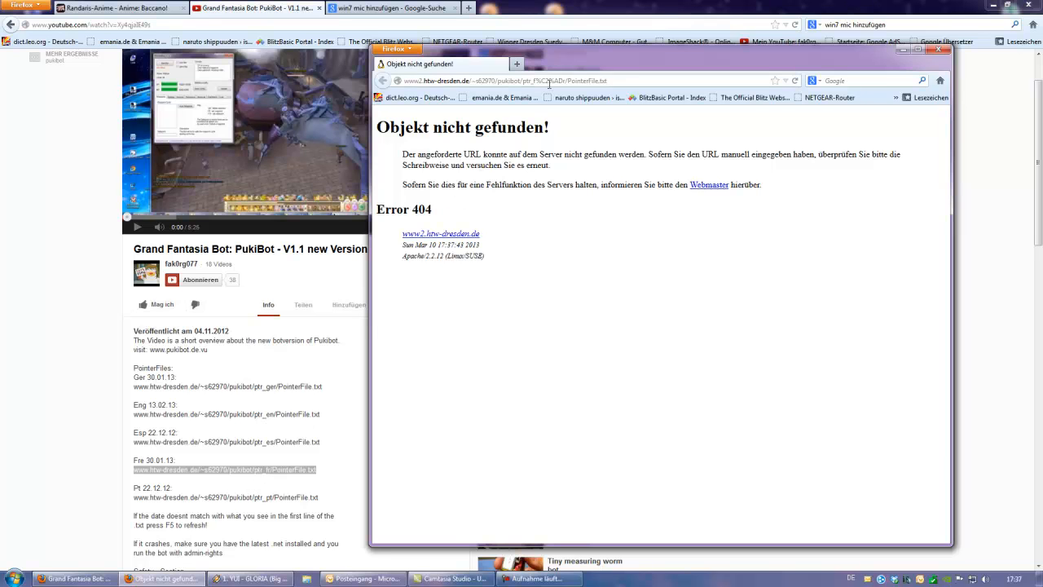
{"action": "double_click", "coordinate": [556, 80]}
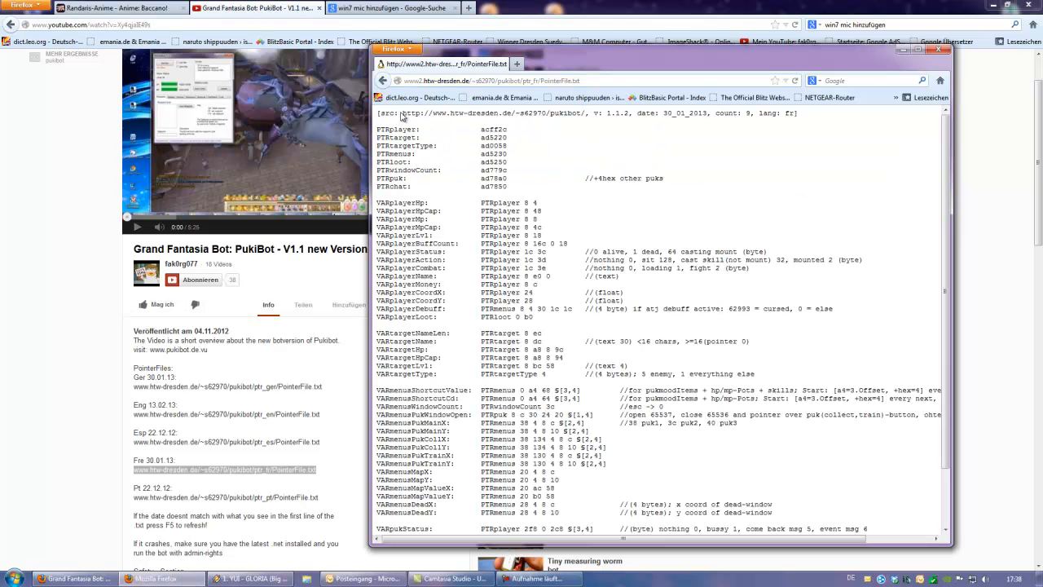
Drag across the loaded French PointerFile.txt offsets list, version 1.1.2.
{"action": "left_click_drag", "start_coordinate": [400, 113], "coordinate": [644, 472]}
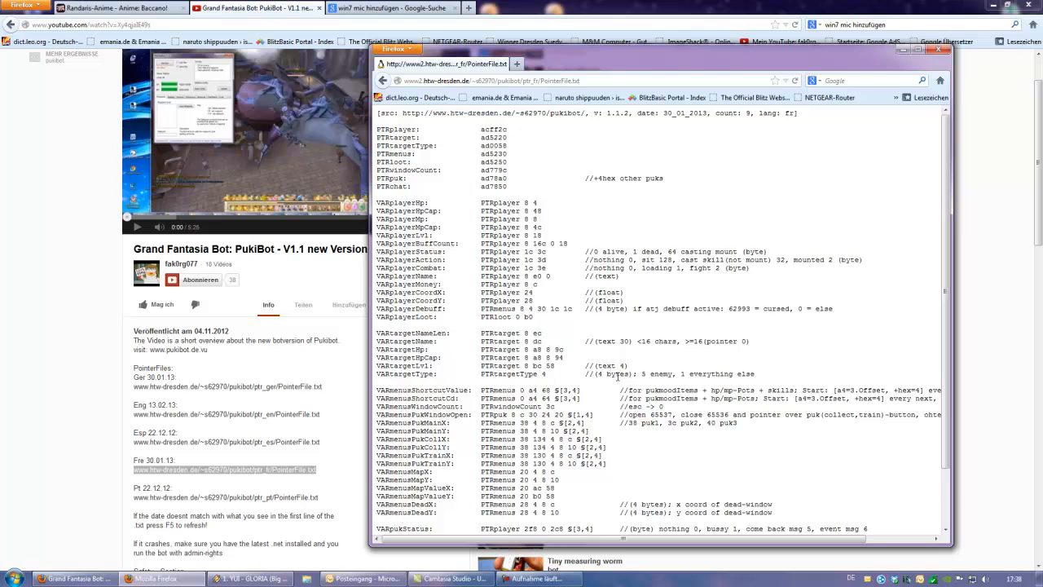
{"action": "mouse_move", "coordinate": [702, 250]}
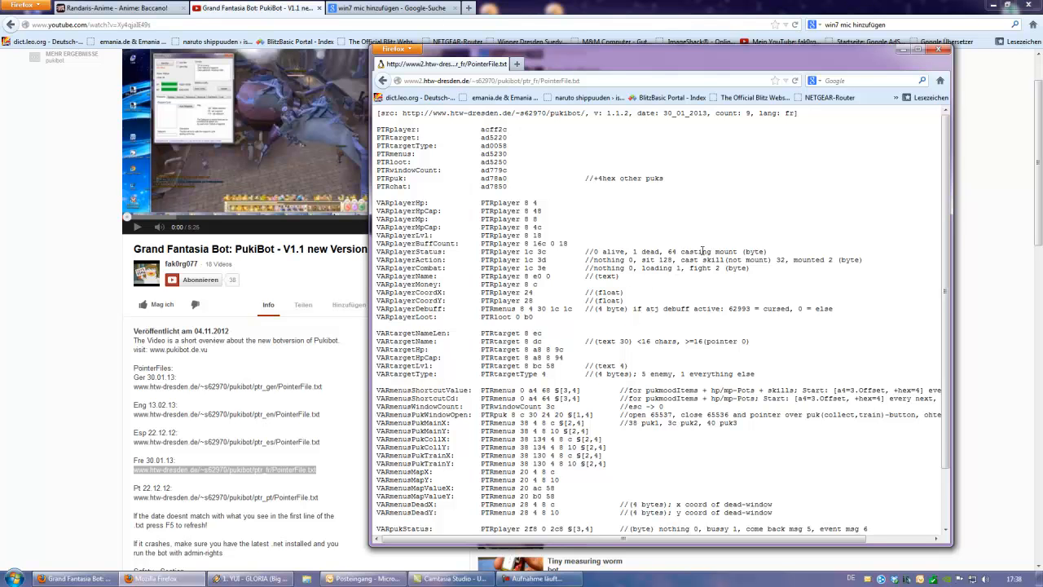